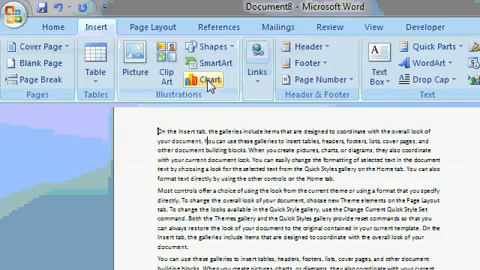
Browse the chart types and insert a Clustered Column chart into the document.
{"action": "left_click", "coordinate": [205, 77]}
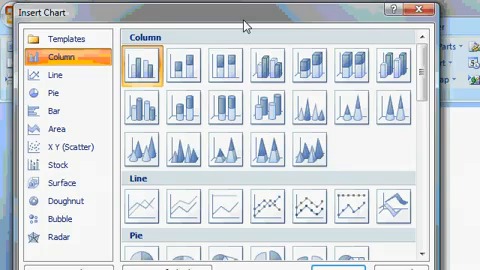
{"action": "mouse_move", "coordinate": [40, 78]}
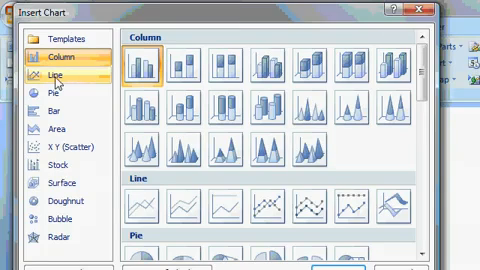
{"action": "left_click", "coordinate": [44, 89]}
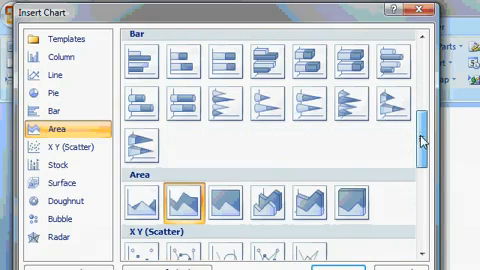
{"action": "scroll", "scroll_direction": "down", "scroll_amount": 3}
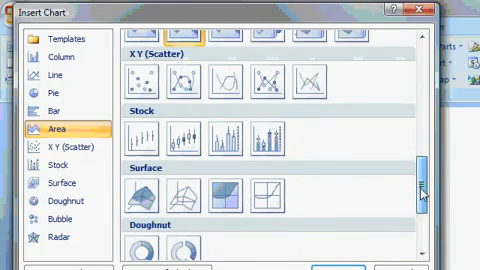
{"action": "scroll", "scroll_direction": "down", "scroll_amount": 3}
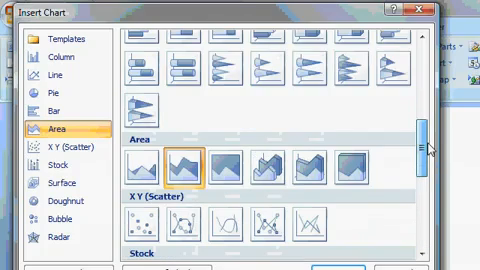
{"action": "scroll", "scroll_direction": "up", "scroll_amount": 3}
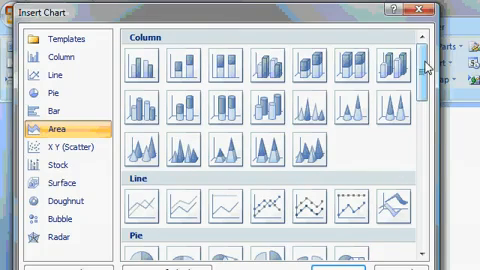
{"action": "left_click", "coordinate": [137, 66]}
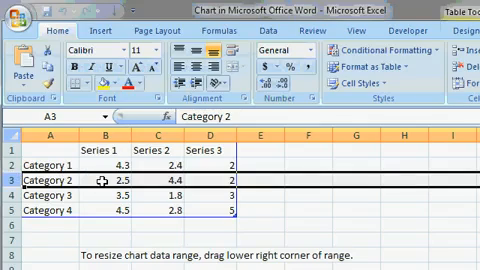
{"action": "left_click", "coordinate": [94, 173]}
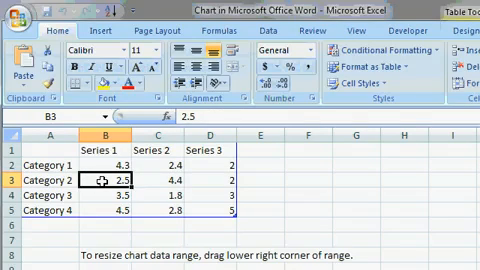
{"action": "left_click", "coordinate": [203, 182]}
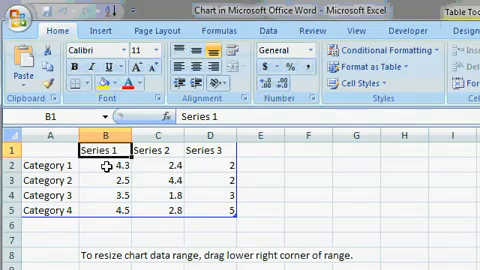
Enter month headers Jan, Feb, Mar and rep names Joe, Sue, Bill, Stan in the chart data.
{"action": "type", "text": "Jan"}
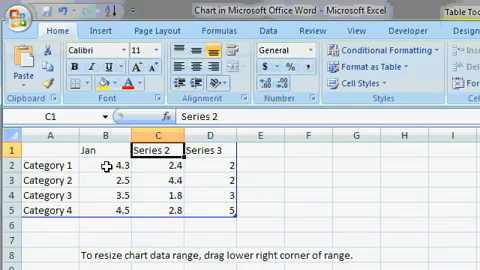
{"action": "type", "text": "Feb"}
{"action": "left_click", "coordinate": [50, 165]}
{"action": "type", "text": "Joe"}
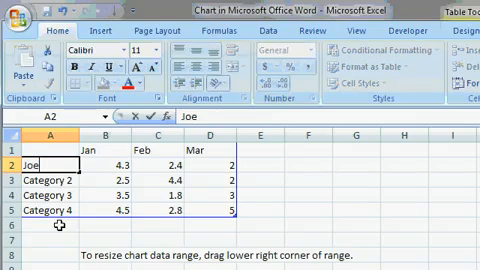
{"action": "left_click", "coordinate": [48, 175]}
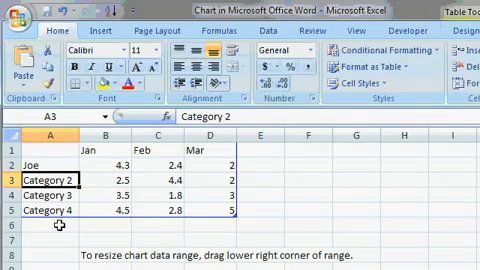
{"action": "type", "text": "Sue"}
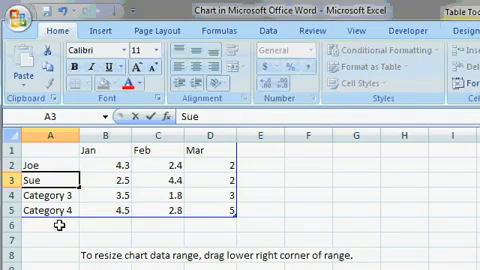
{"action": "type", "text": "Bill"}
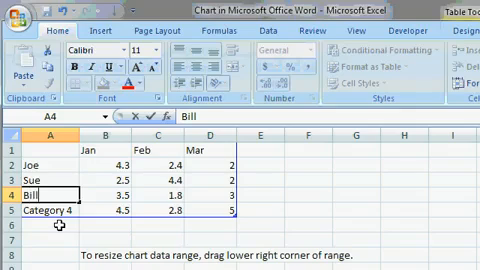
{"action": "type", "text": "Sta"}
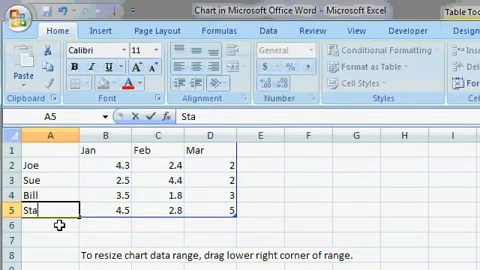
{"action": "key", "text": "Return"}
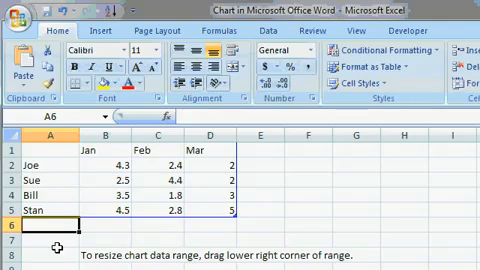
Add rep Rick with a 3.5 sales value and an Apr heading in E1.
{"action": "type", "text": "Rick"}
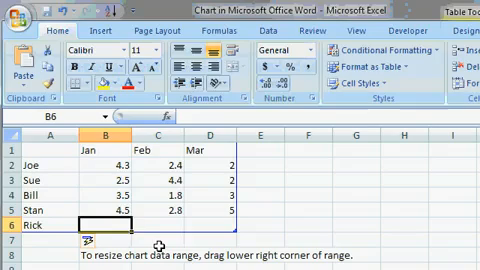
{"action": "type", "text": "3.5"}
{"action": "left_click", "coordinate": [158, 225]}
{"action": "type", "text": "2.5"}
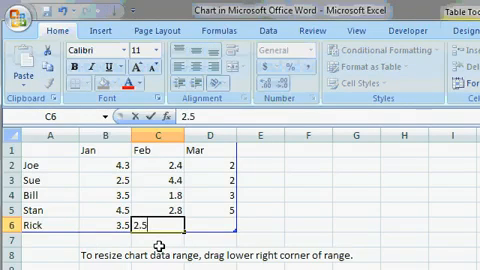
{"action": "key", "text": "Tab"}
{"action": "type", "text": "5.4"}
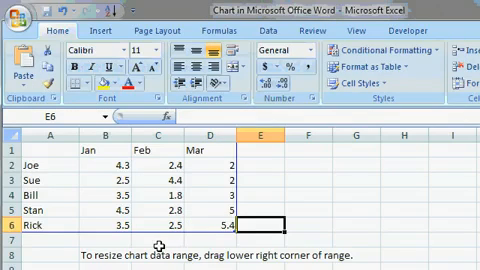
{"action": "left_click", "coordinate": [262, 141]}
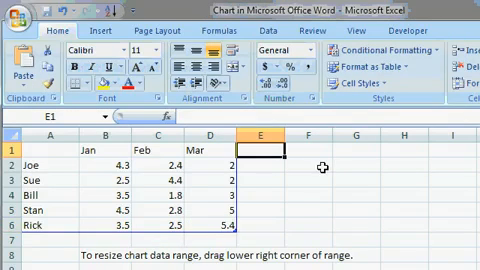
{"action": "type", "text": "Apr"}
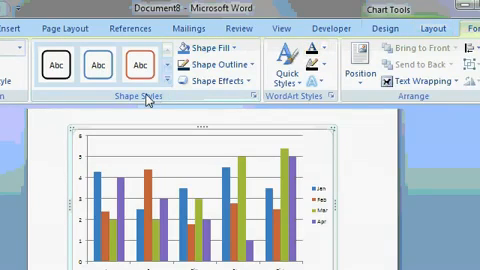
{"action": "mouse_move", "coordinate": [400, 95]}
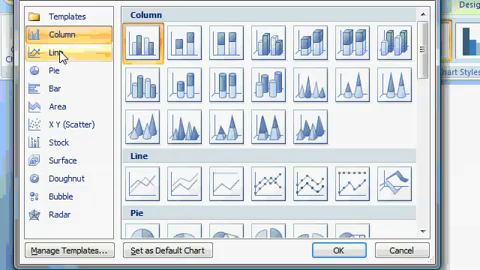
{"action": "left_click", "coordinate": [54, 52]}
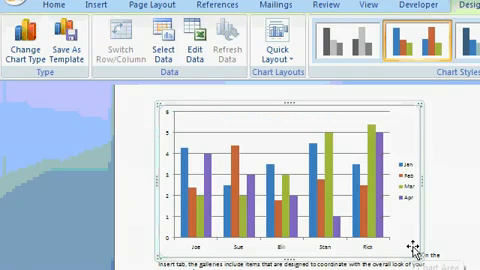
{"action": "mouse_move", "coordinate": [205, 65]}
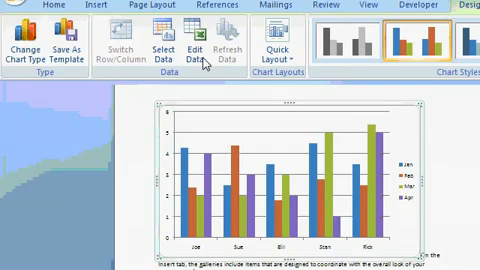
{"action": "mouse_move", "coordinate": [199, 52]}
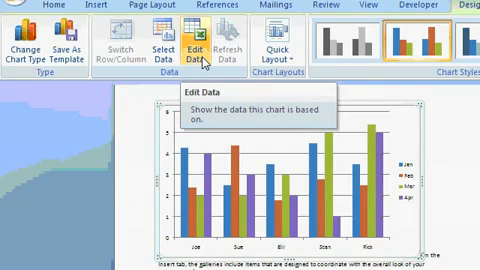
{"action": "left_click", "coordinate": [191, 48]}
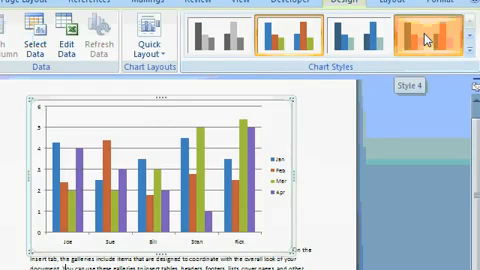
Apply a red monochrome chart style to the column chart.
{"action": "left_click", "coordinate": [432, 40]}
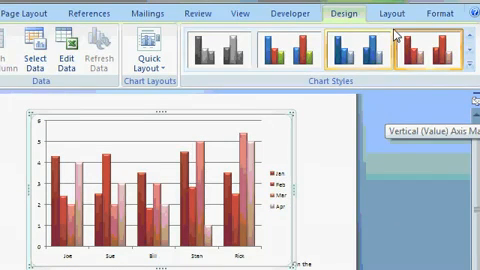
{"action": "left_click", "coordinate": [396, 13]}
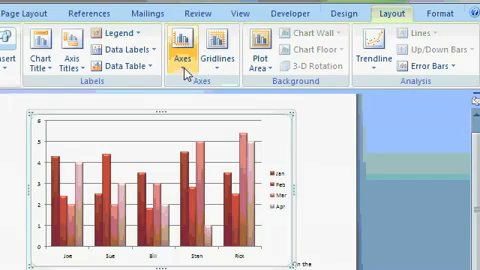
{"action": "mouse_move", "coordinate": [263, 55]}
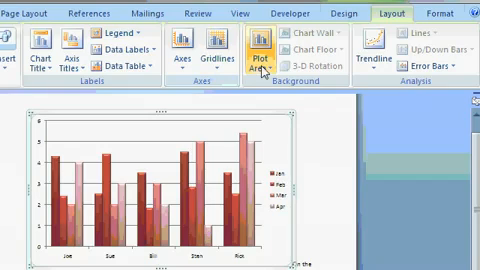
{"action": "mouse_move", "coordinate": [373, 53]}
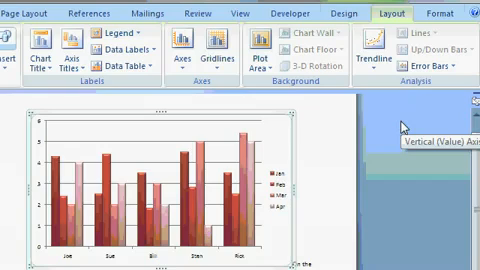
Show the Chart Tools Format options for shape styles, WordArt and arrangement.
{"action": "left_click", "coordinate": [447, 13]}
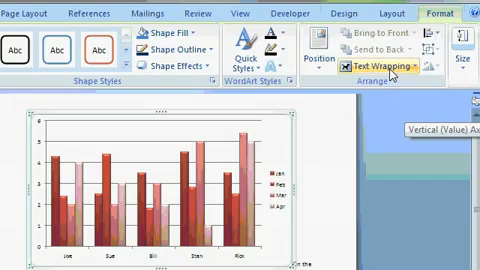
{"action": "mouse_move", "coordinate": [305, 62]}
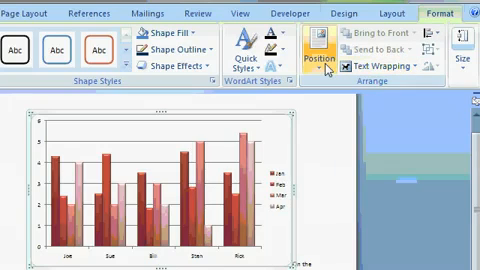
{"action": "mouse_move", "coordinate": [95, 88]}
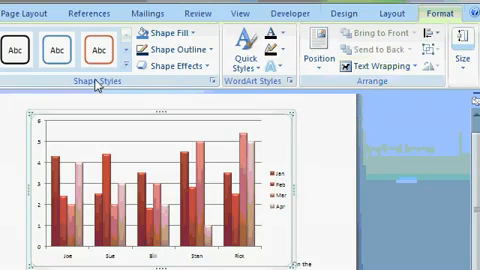
{"action": "mouse_move", "coordinate": [388, 130]}
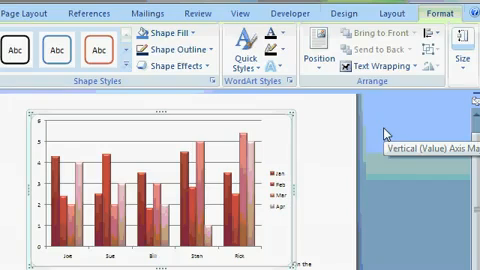